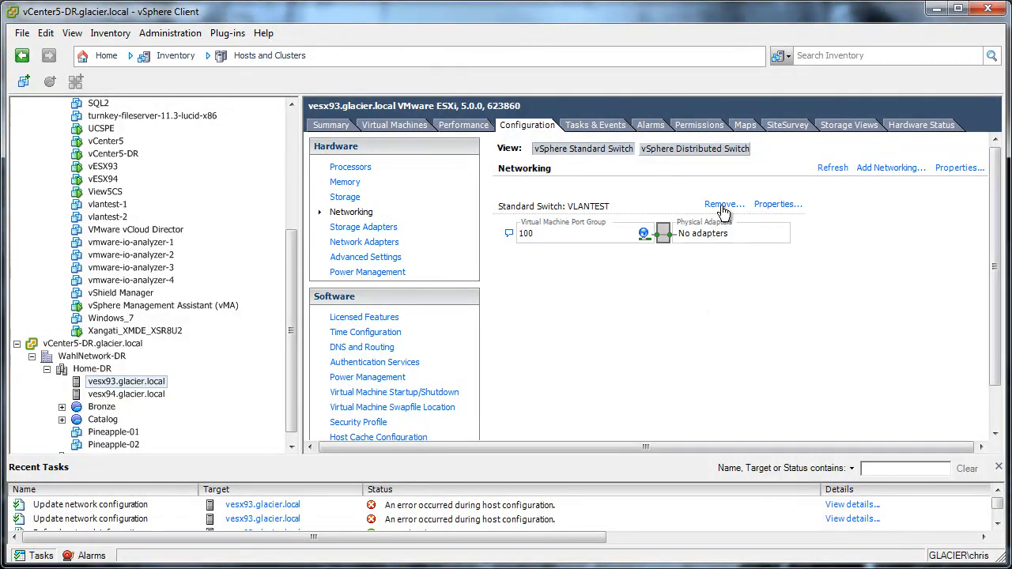
Attempt to remove the VLANTEST standard switch and dismiss the host configuration error.
left_click(720, 204)
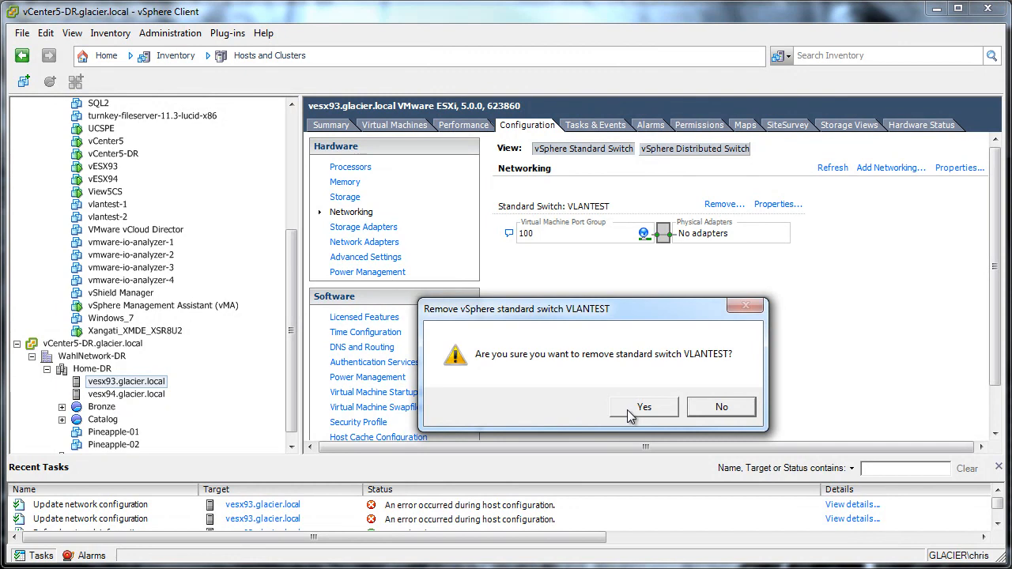
left_click(644, 406)
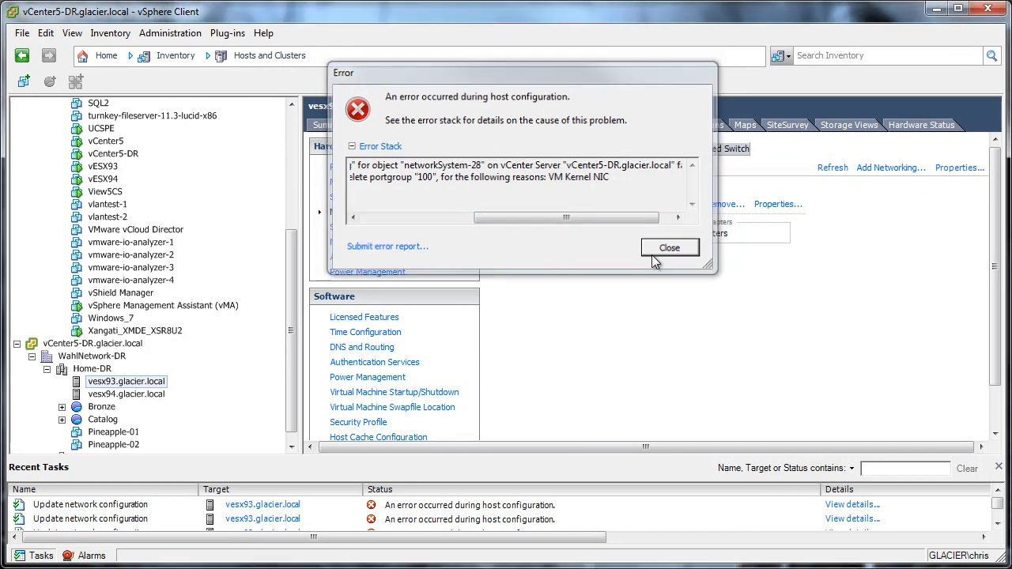
left_click(669, 247)
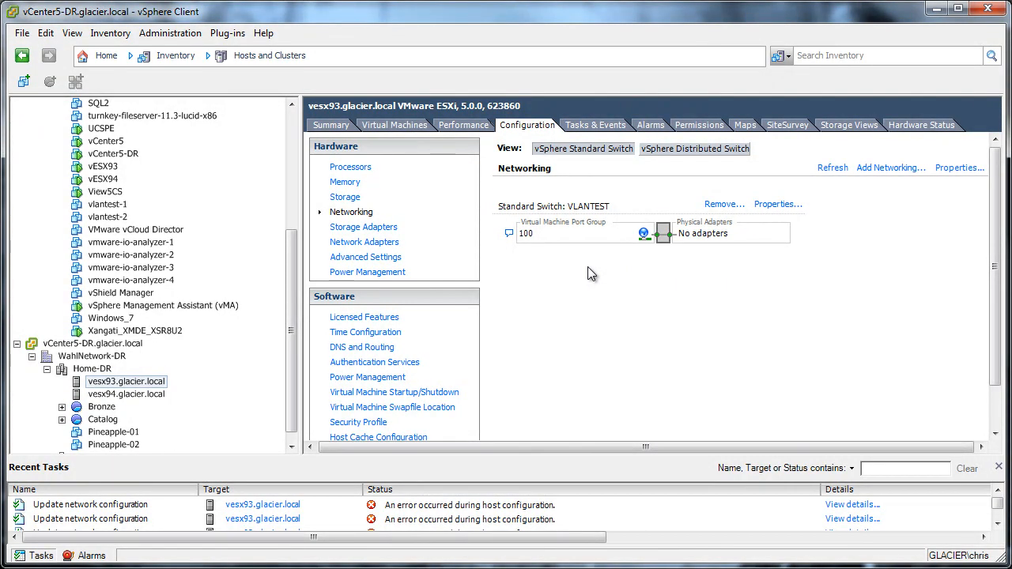
mouse_move(531, 245)
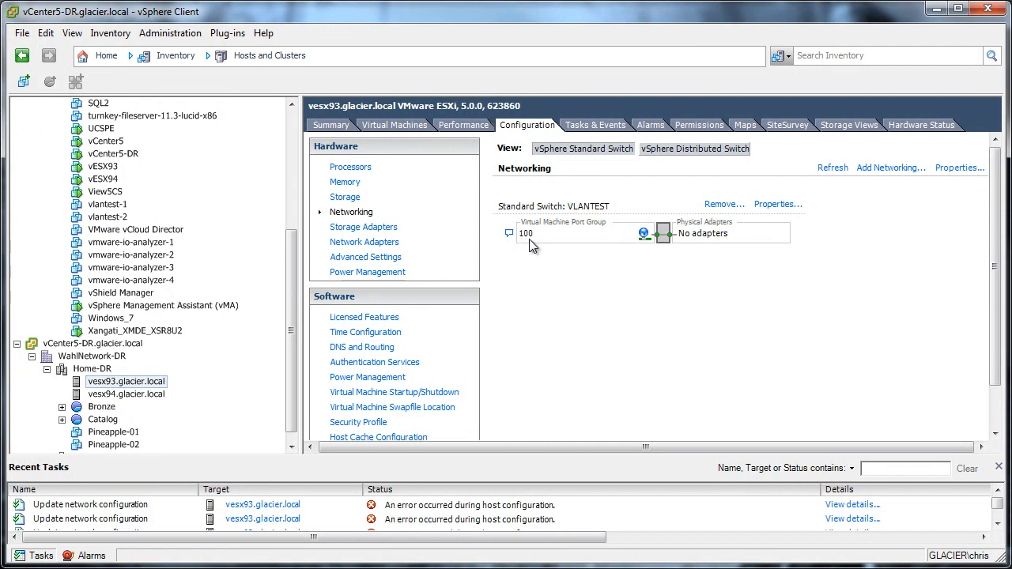
mouse_move(581, 291)
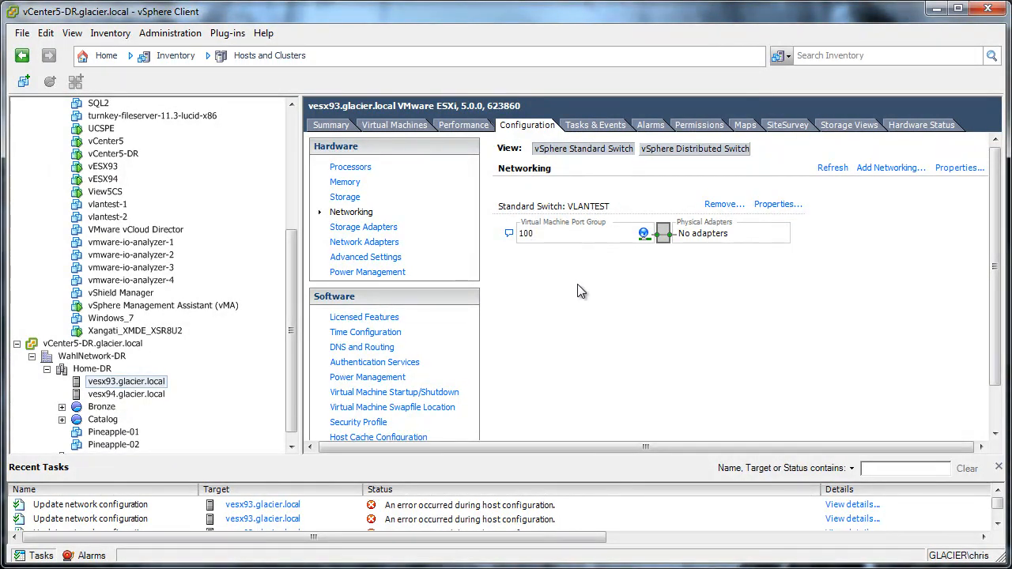
mouse_move(522, 251)
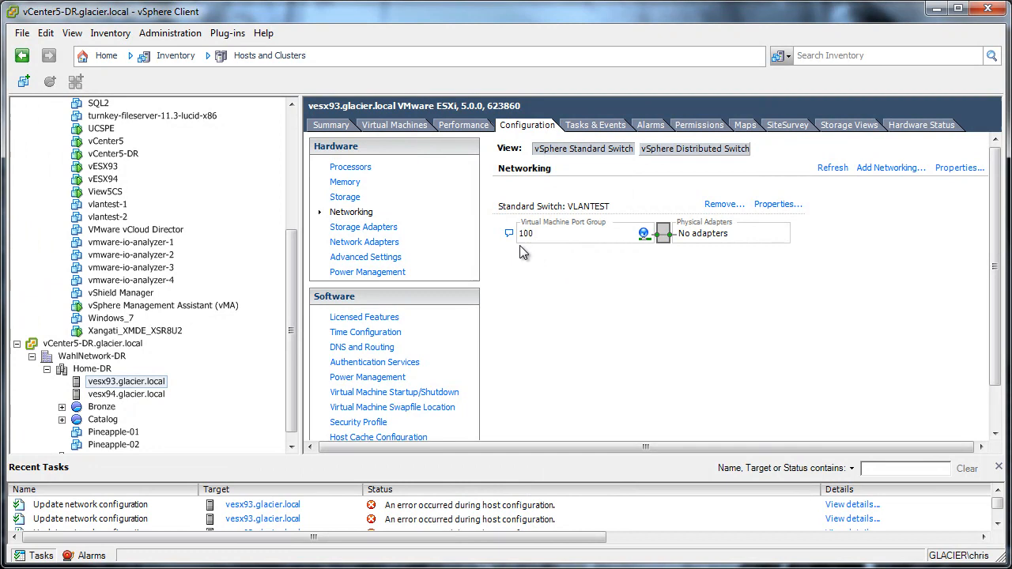
mouse_move(877, 322)
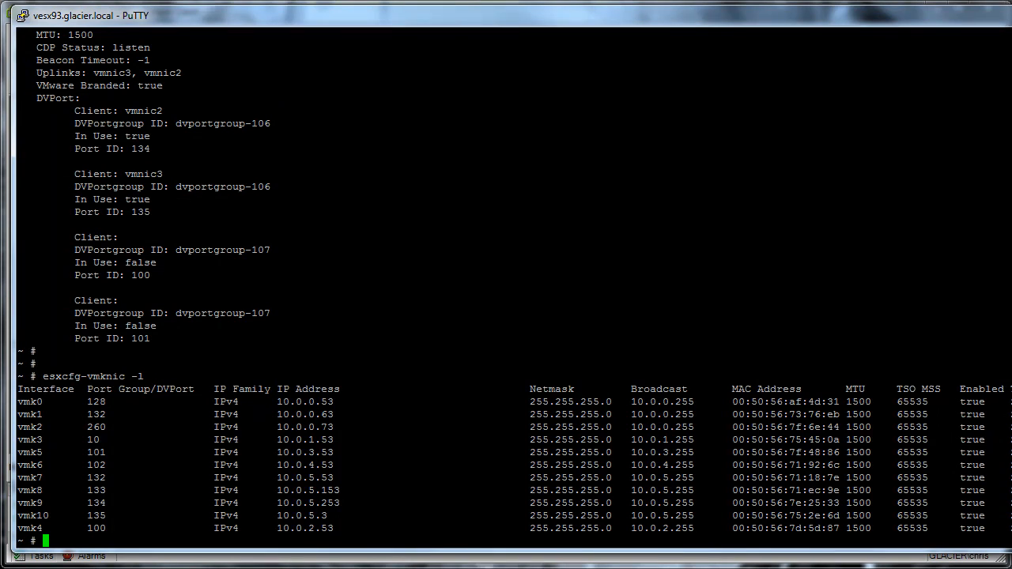
mouse_move(83, 374)
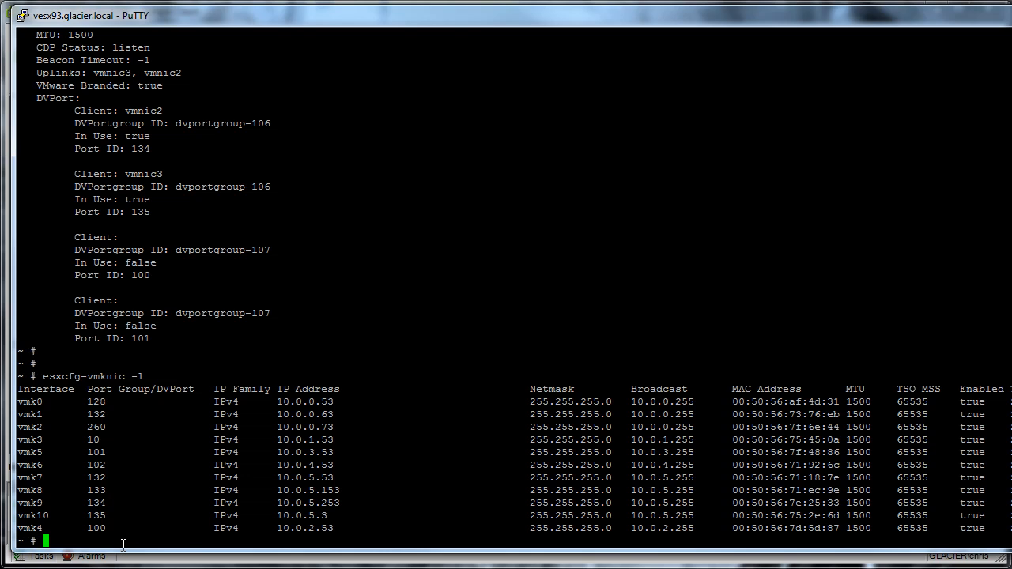
mouse_move(146, 547)
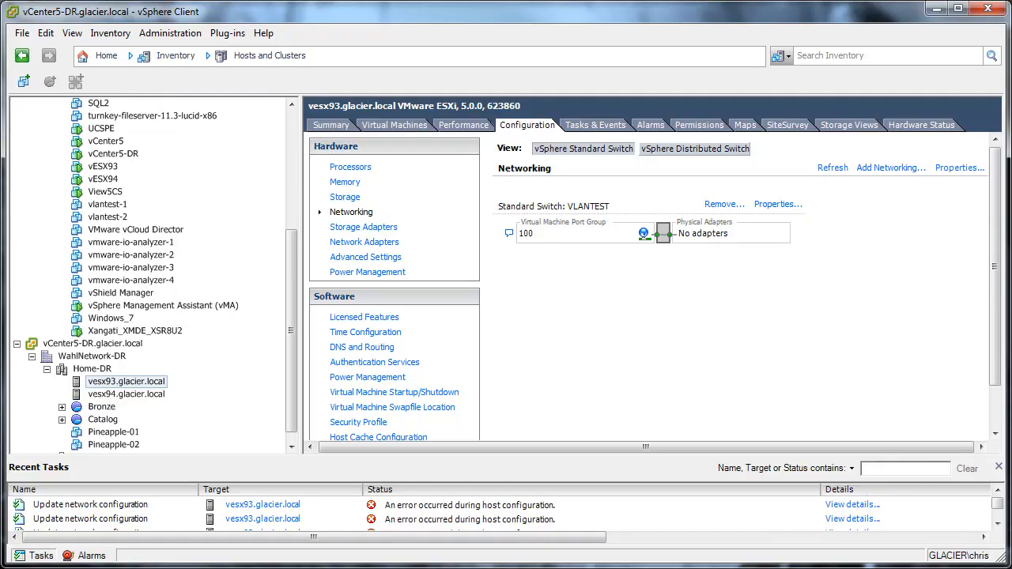
mouse_move(619, 226)
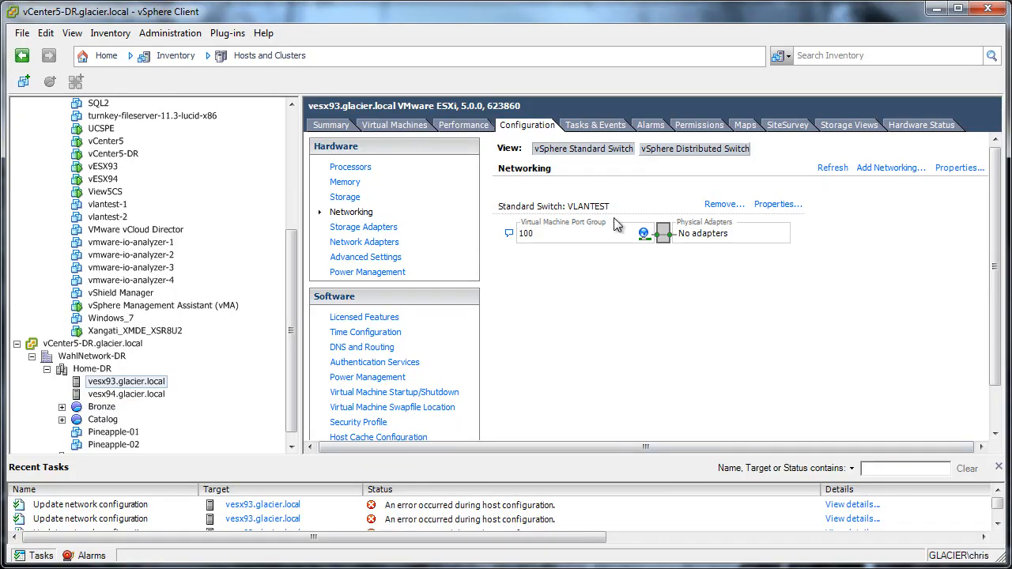
Switch to the vSphere Distributed Switch view and scroll to the DR-NFS switch.
left_click(694, 149)
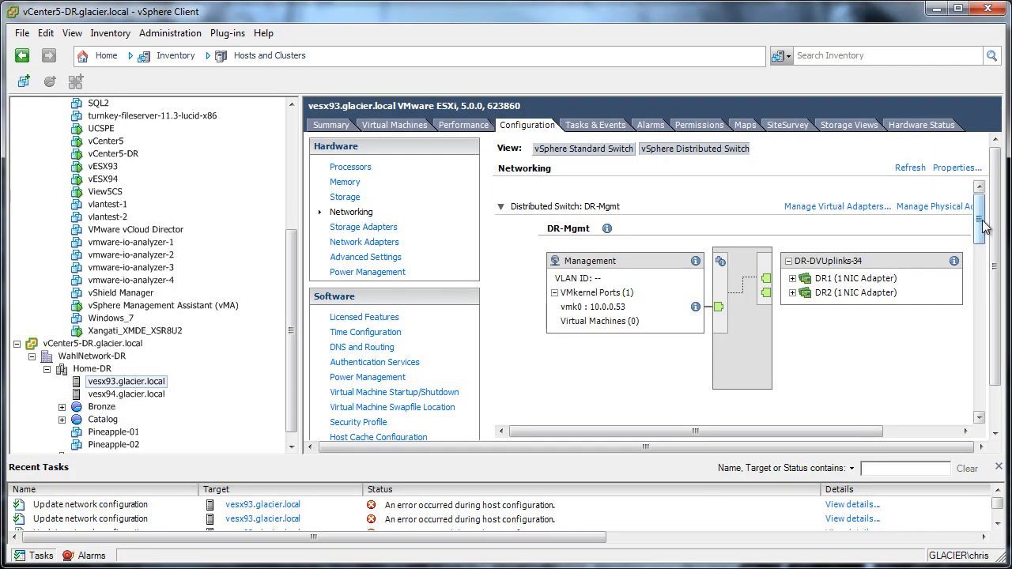
scroll("down", 3)
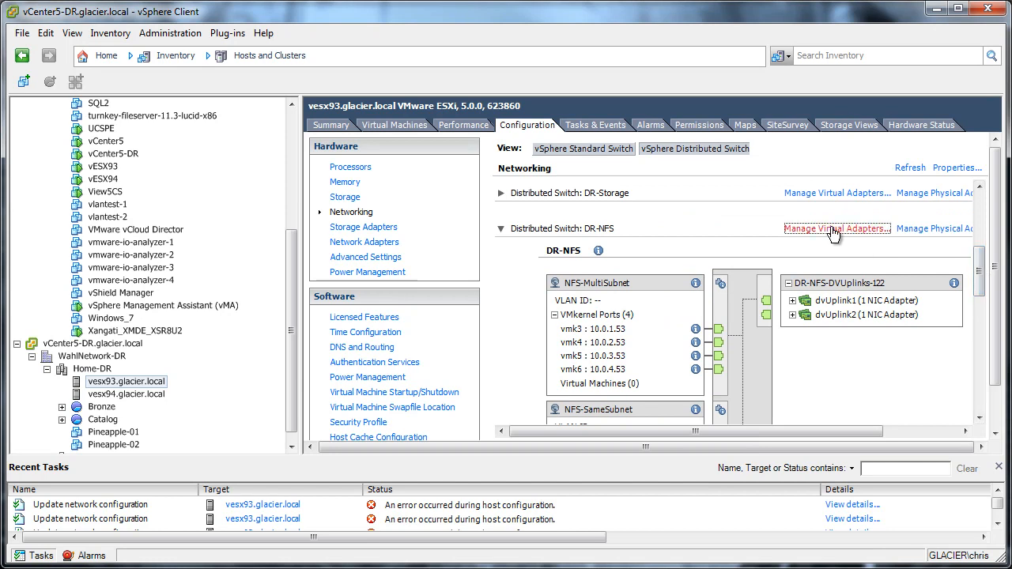
Edit vmk4 in DR-NFS virtual adapters to connect to specific port 110.
left_click(835, 229)
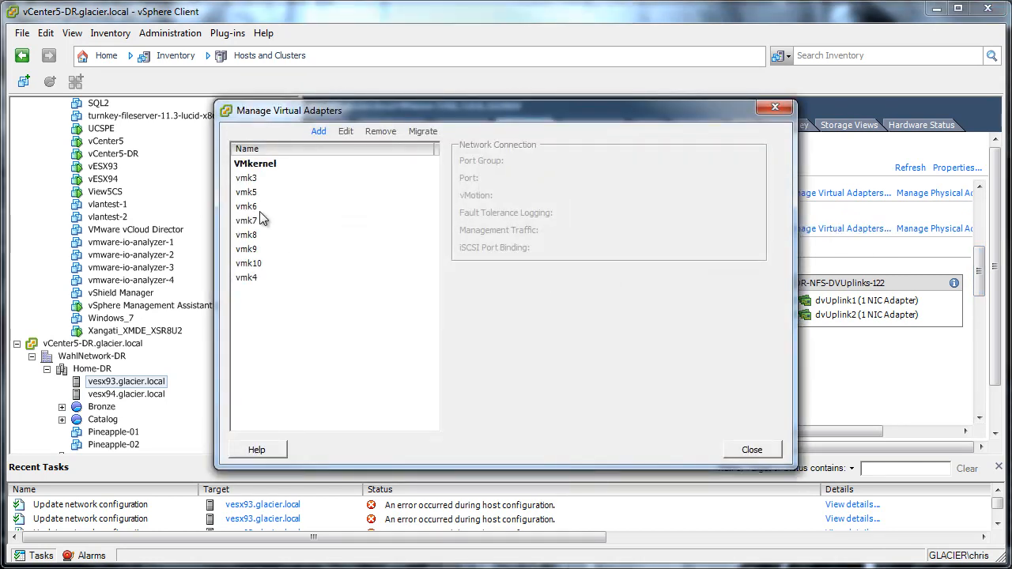
left_click(245, 277)
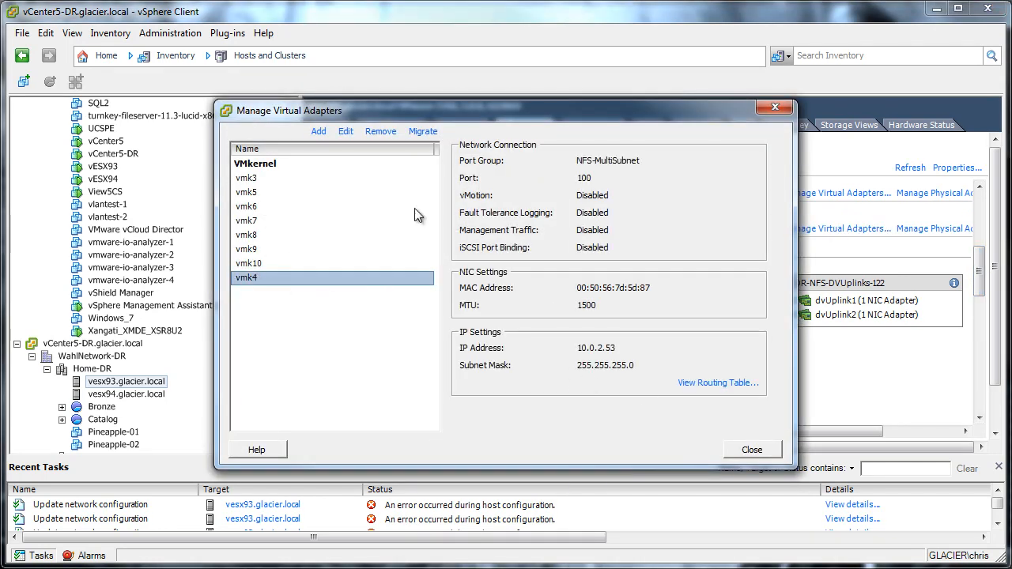
left_click(344, 131)
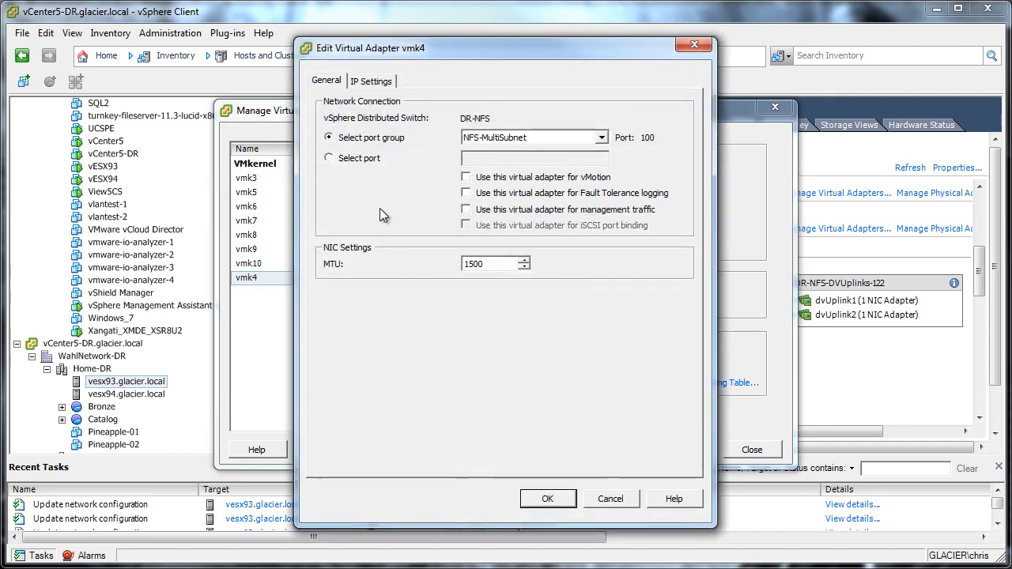
left_click(601, 137)
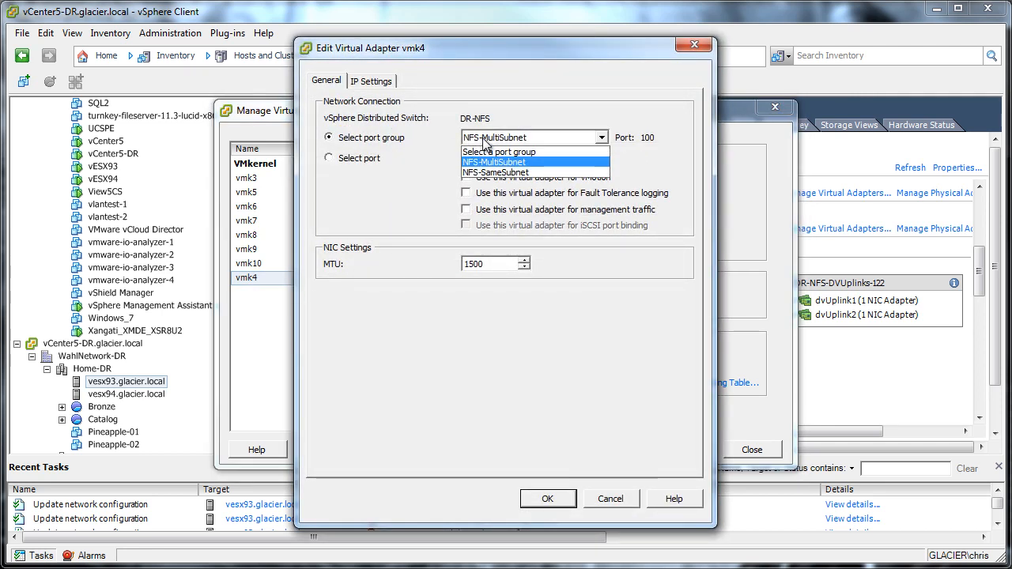
left_click(329, 157)
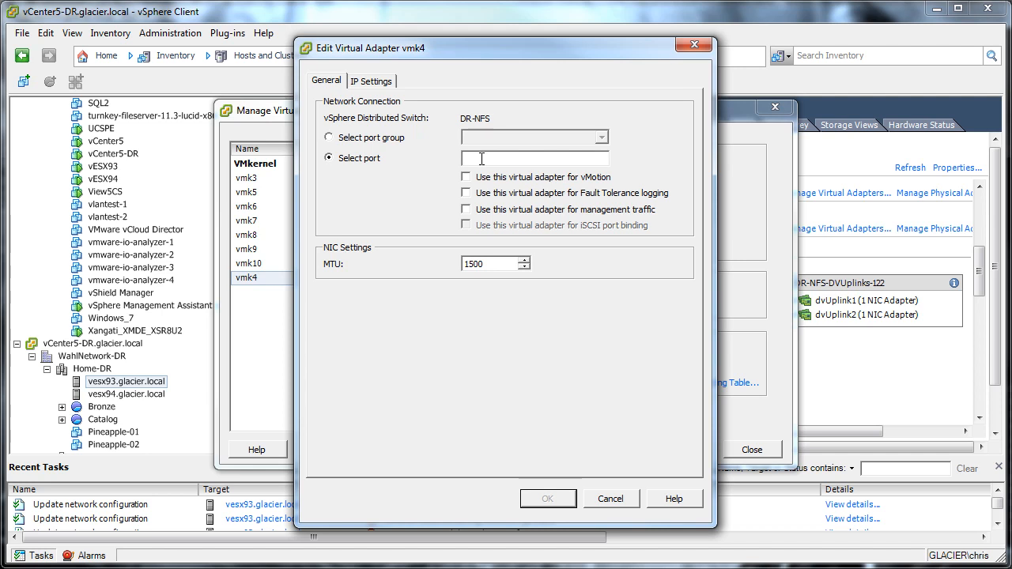
type("110")
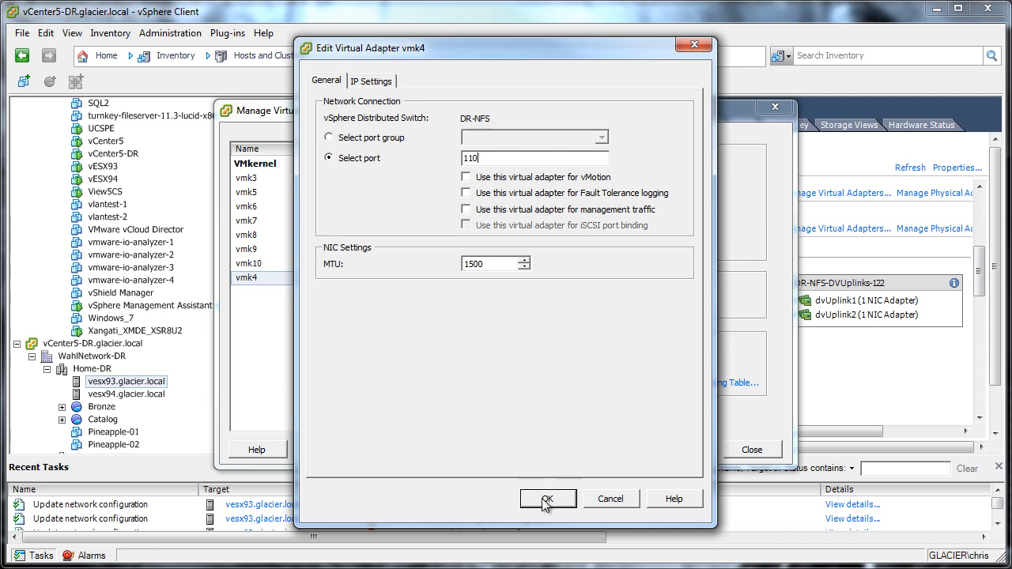
left_click(547, 498)
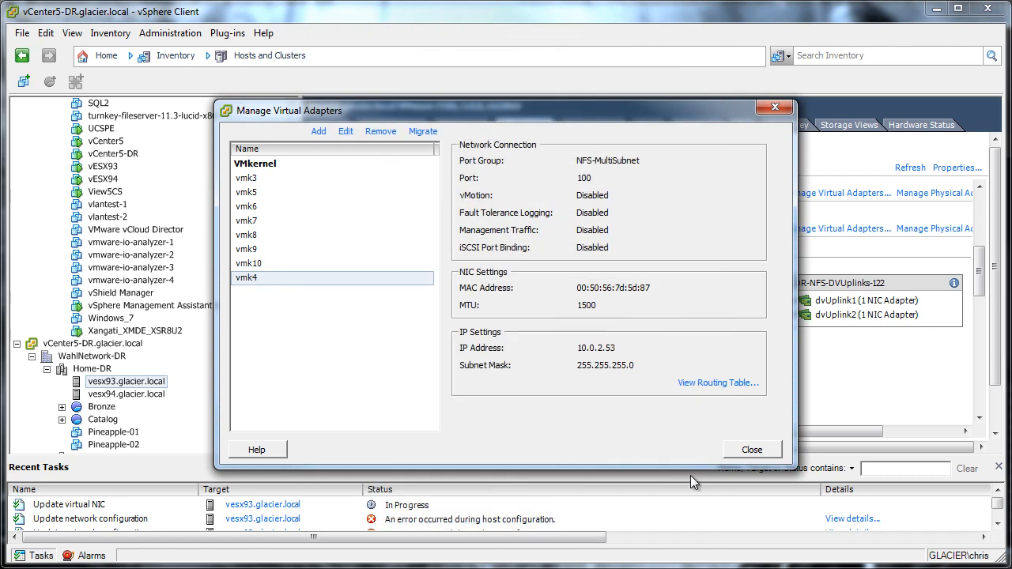
left_click(751, 449)
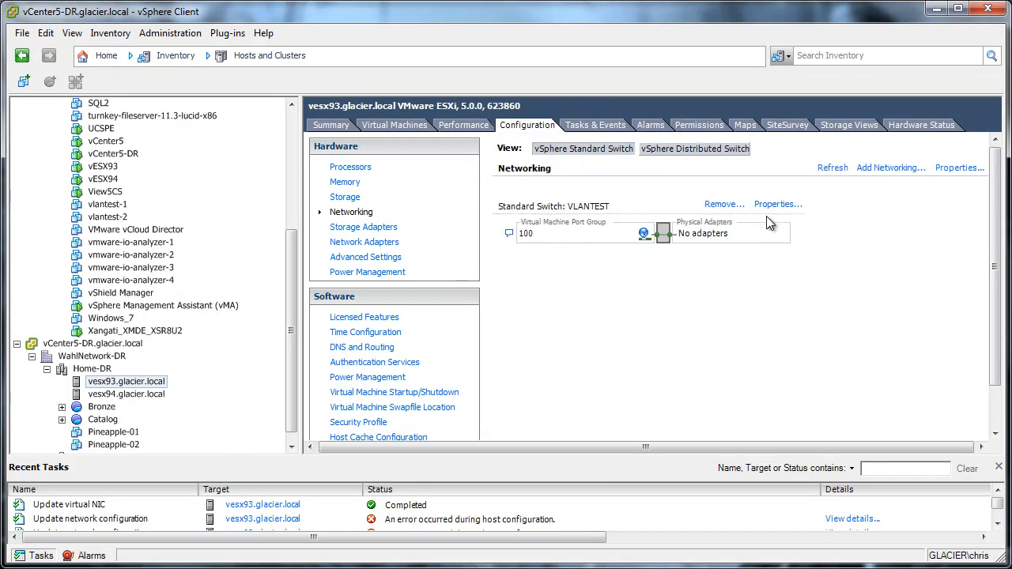
Remove the VLANTEST standard switch, confirm with Yes, and refresh the networking view.
left_click(722, 204)
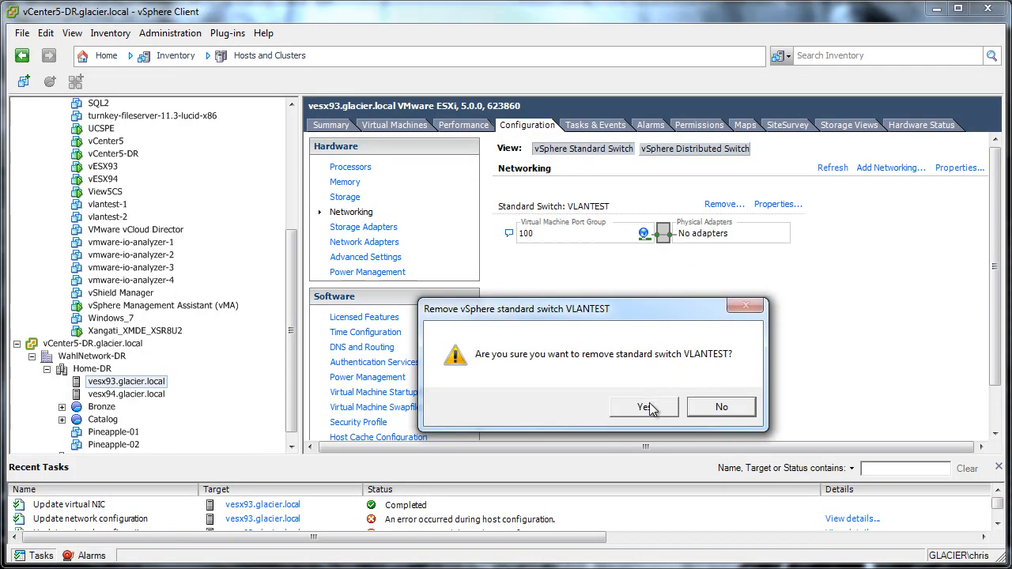
left_click(643, 406)
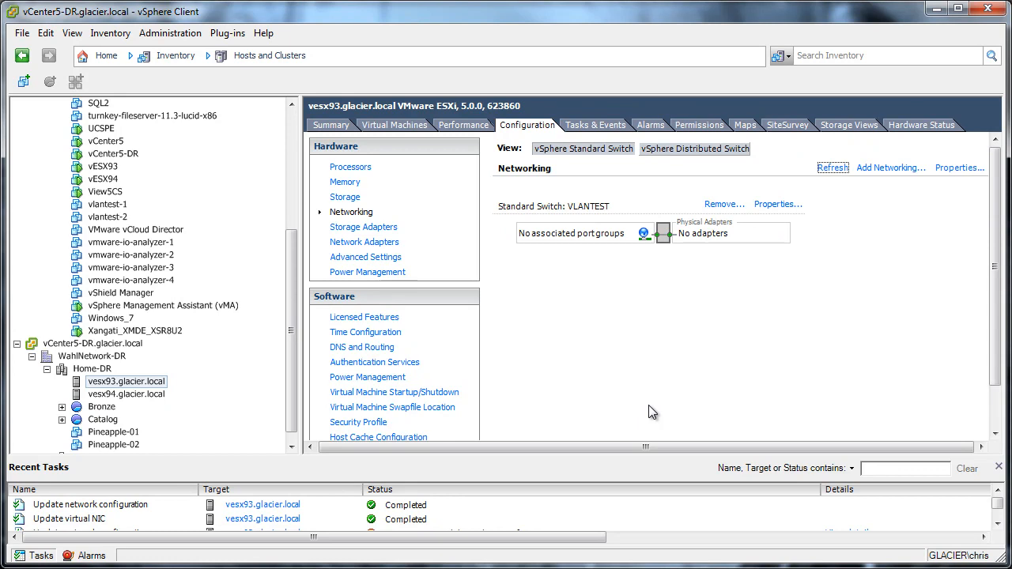
left_click(723, 204)
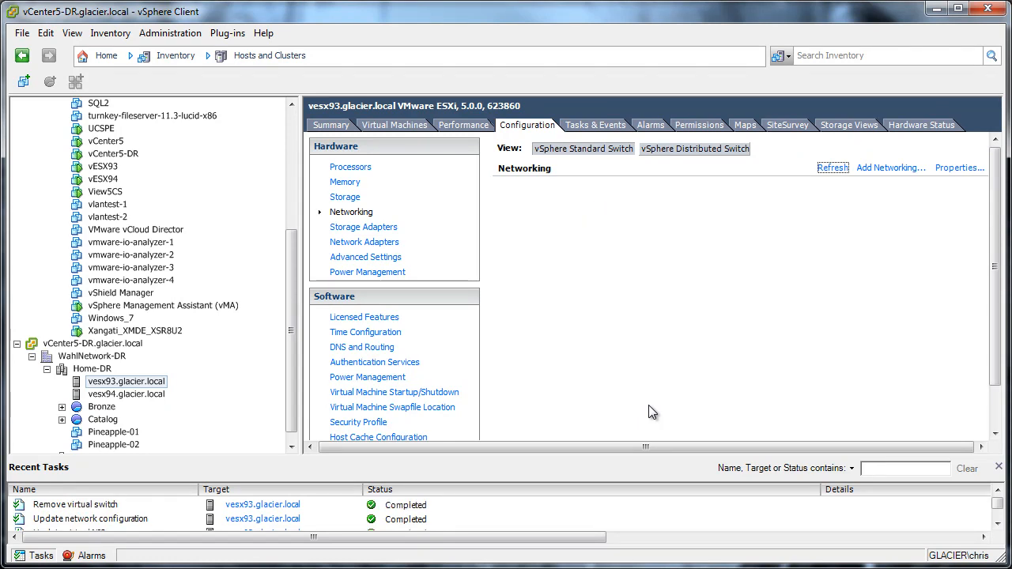